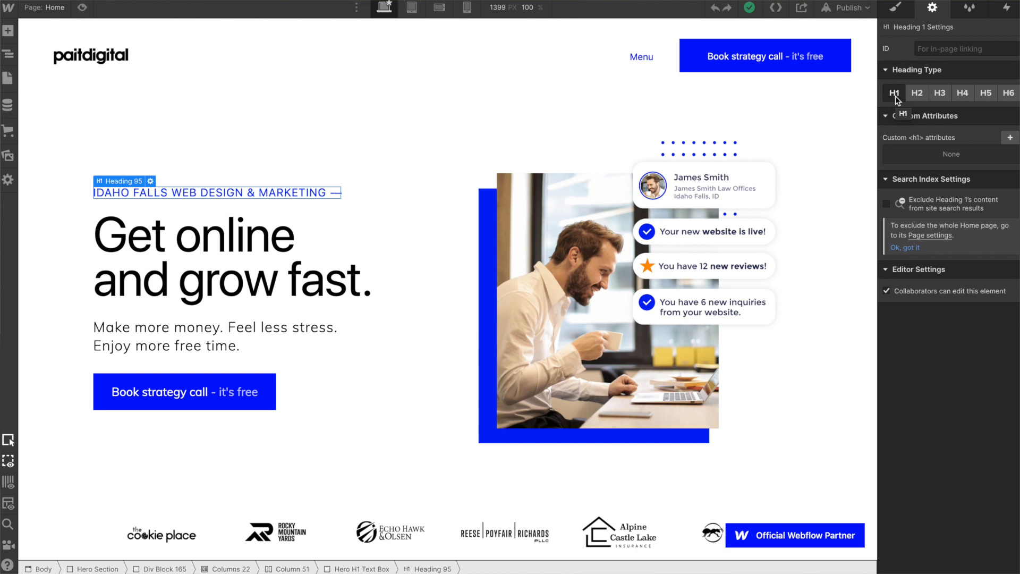
{"action": "mouse_move", "coordinate": [753, 113]}
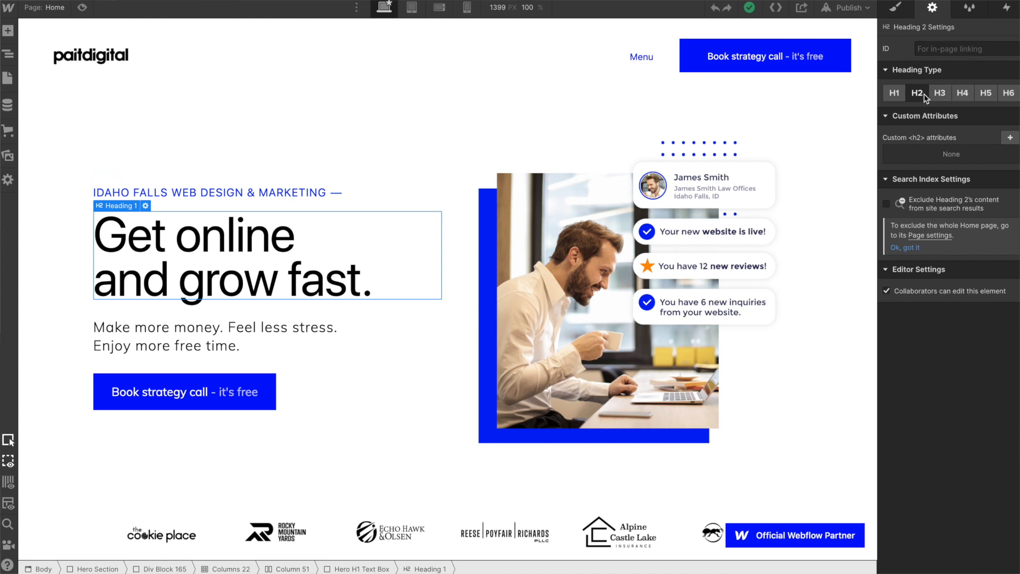
Step: Check the heading level of the 'Our Clients Get Results' section heading
{"action": "scroll", "scroll_direction": "down", "scroll_amount": 3}
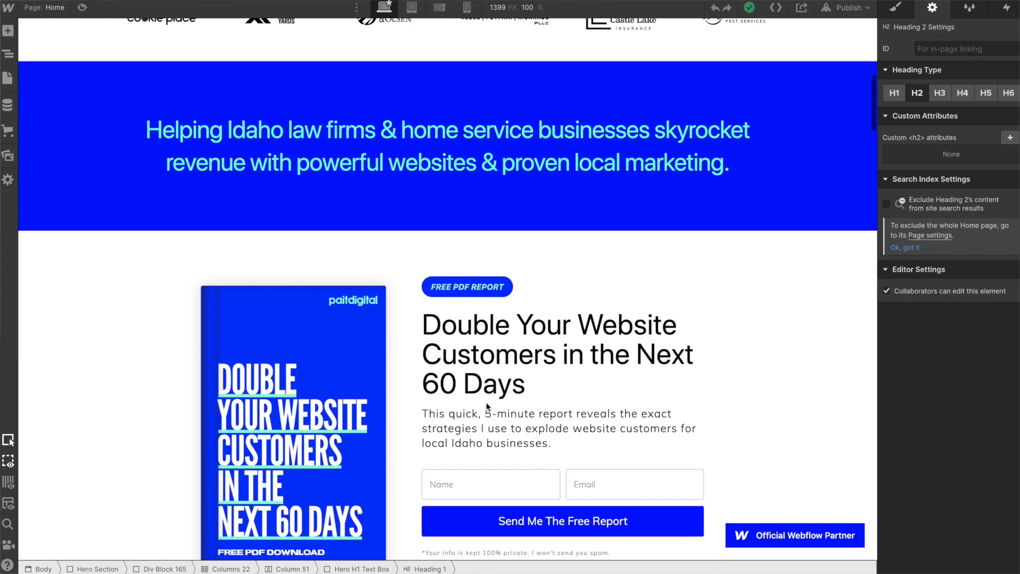
{"action": "scroll", "scroll_direction": "down", "scroll_amount": 3}
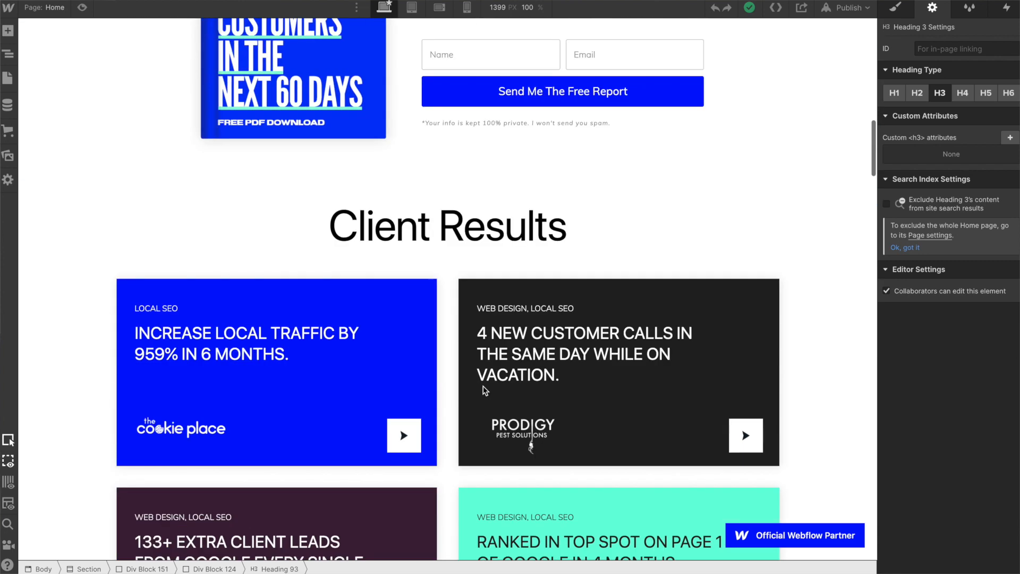
{"action": "left_click", "coordinate": [446, 225]}
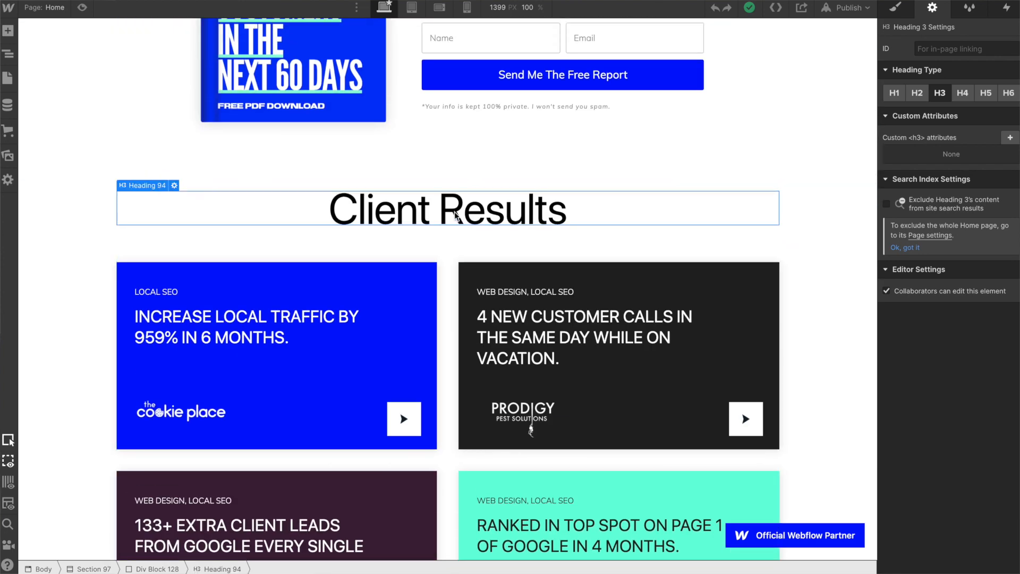
{"action": "scroll", "scroll_direction": "down", "scroll_amount": 3}
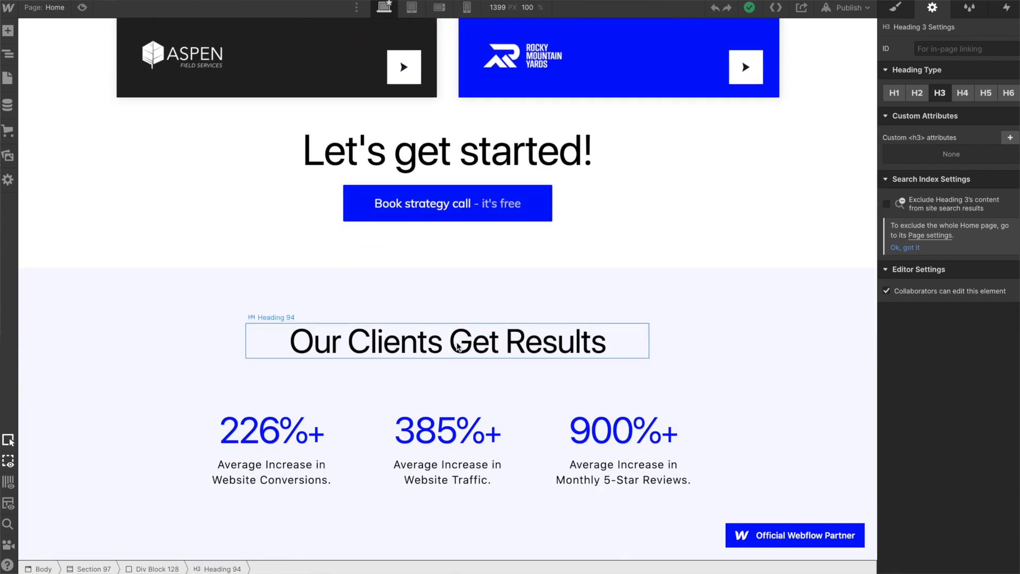
{"action": "left_click", "coordinate": [962, 92]}
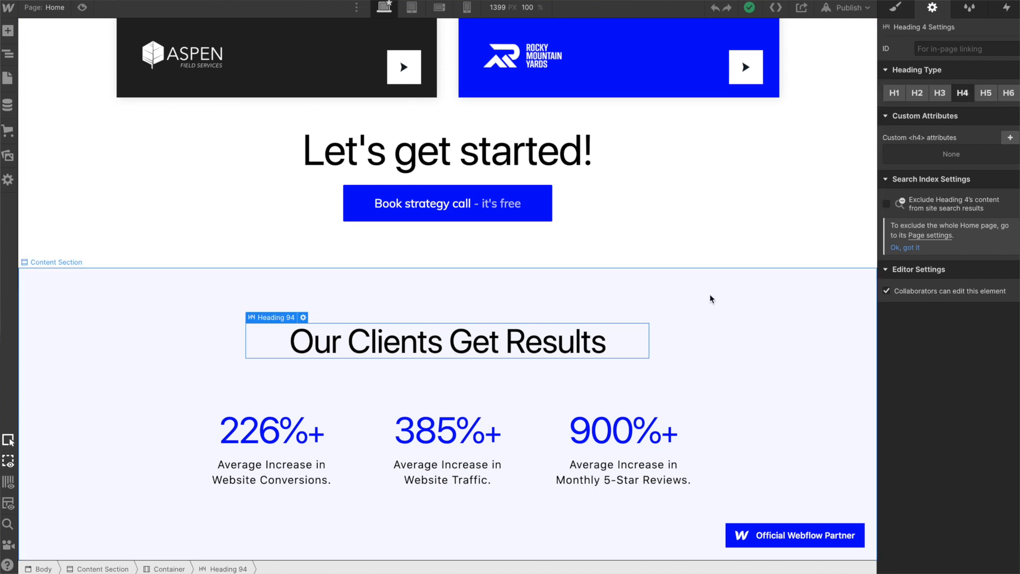
{"action": "scroll", "scroll_direction": "down", "scroll_amount": 3}
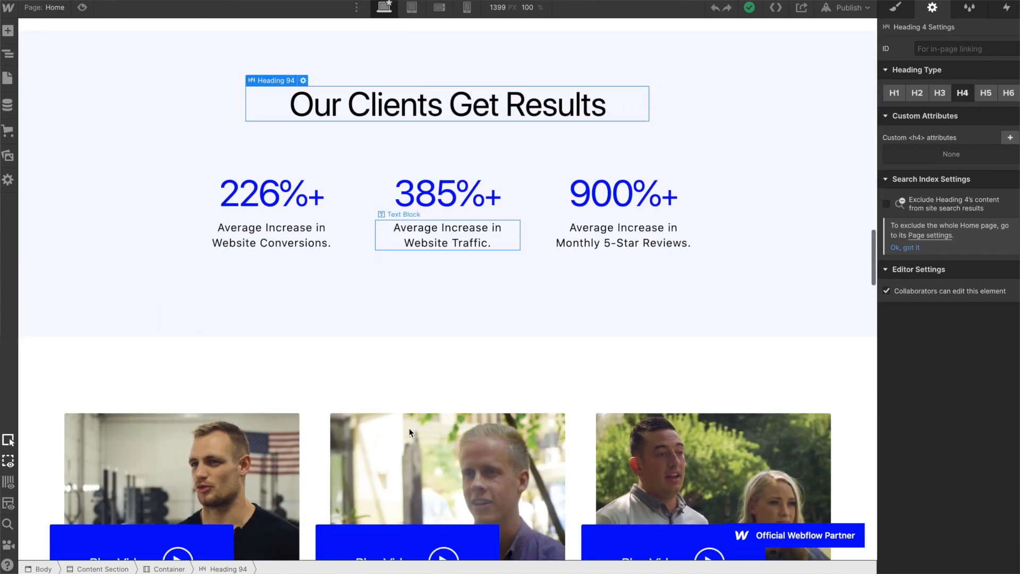
{"action": "scroll", "scroll_direction": "down", "scroll_amount": 3}
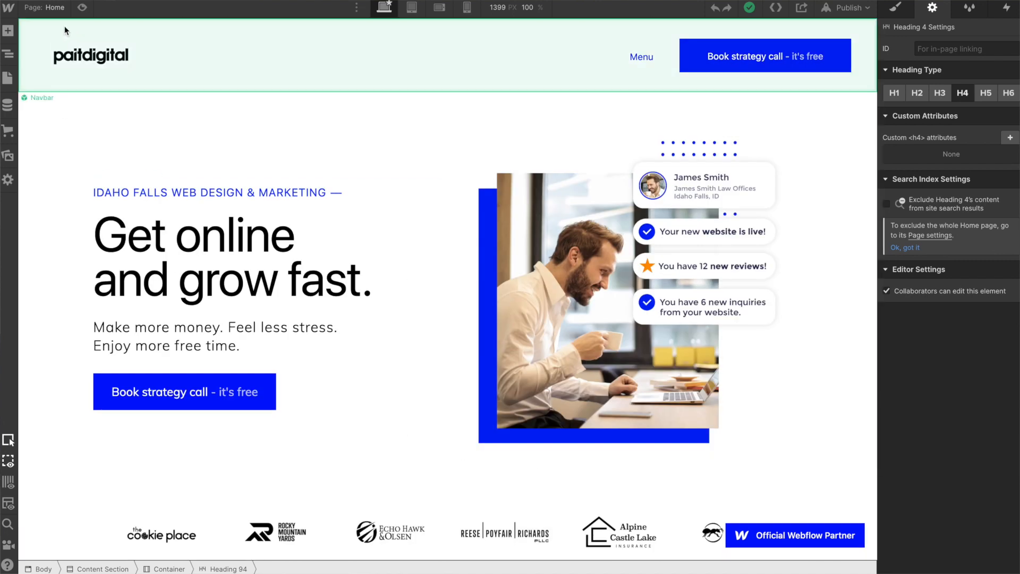
Step: Open the Home page settings and highlight keyword phrases in the title tag
{"action": "left_click", "coordinate": [9, 78]}
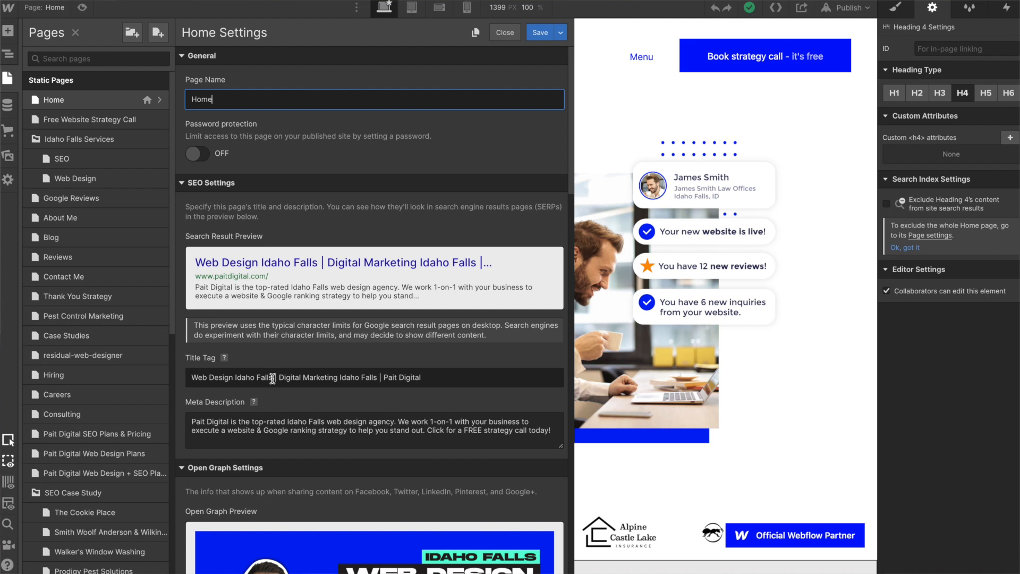
{"action": "double_click", "coordinate": [231, 377]}
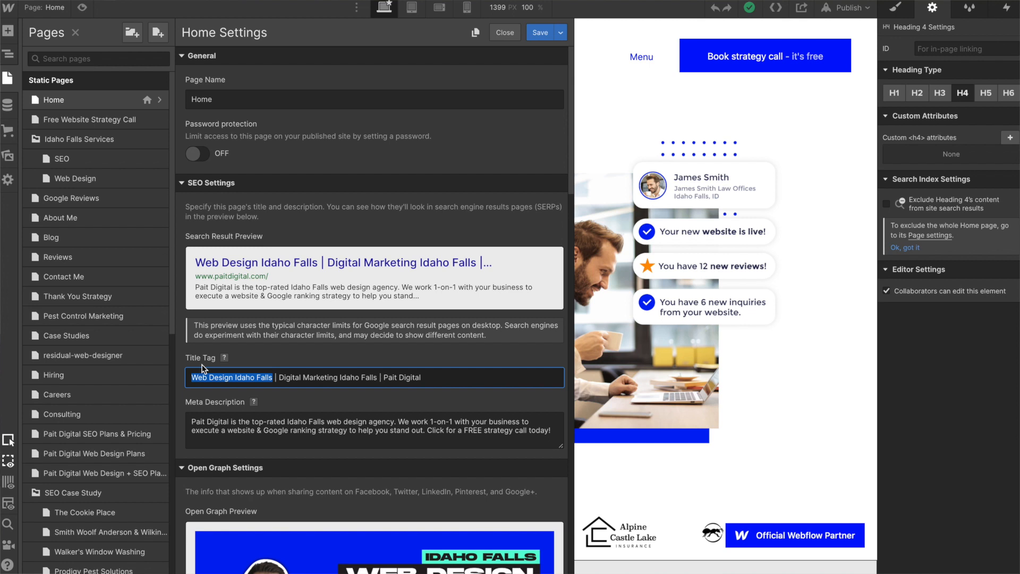
{"action": "mouse_move", "coordinate": [272, 345]}
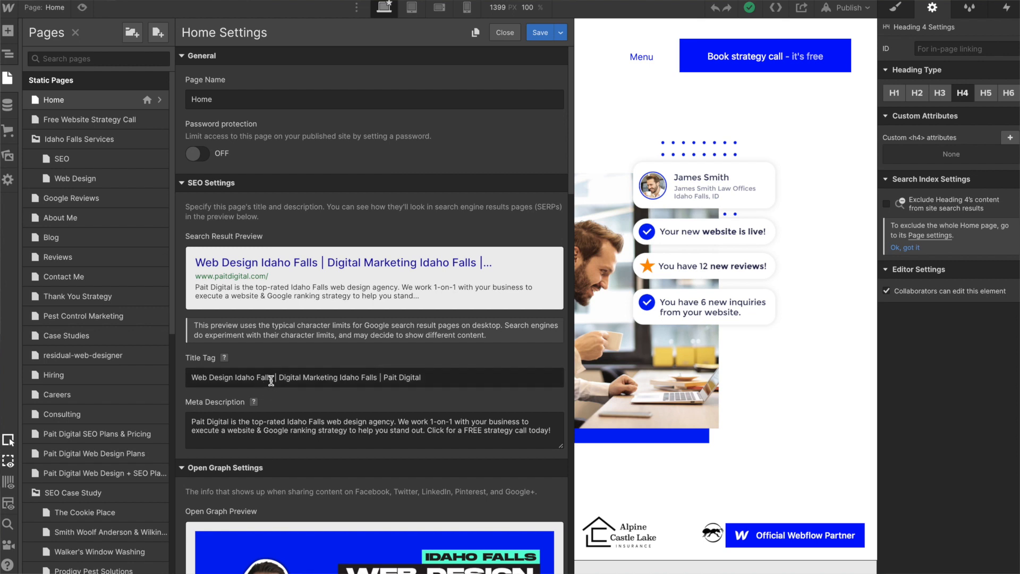
{"action": "double_click", "coordinate": [231, 377]}
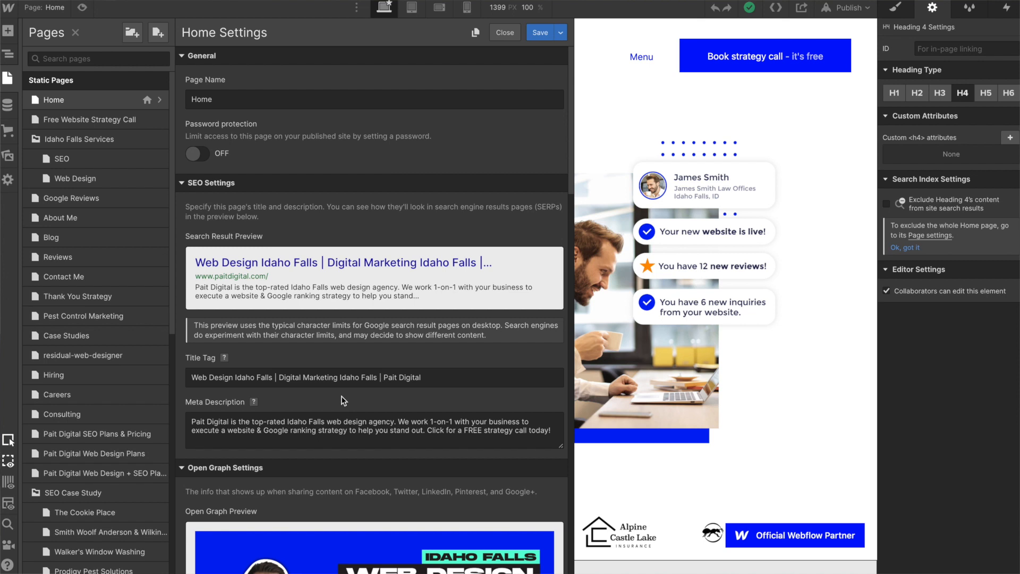
Step: Switch to Preview mode and scroll through the Home page
{"action": "left_click", "coordinate": [504, 32]}
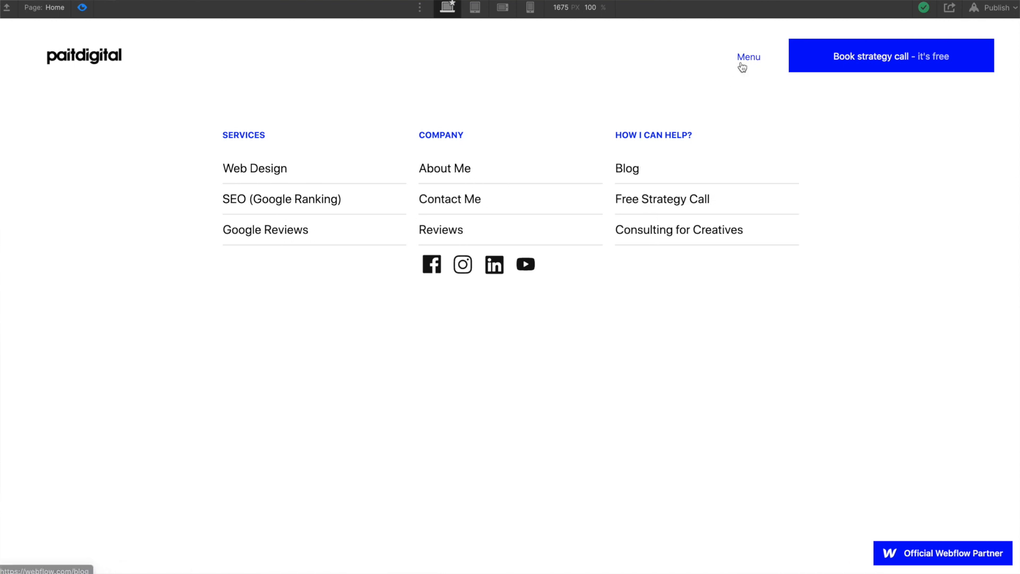
{"action": "scroll", "scroll_direction": "down", "scroll_amount": 3}
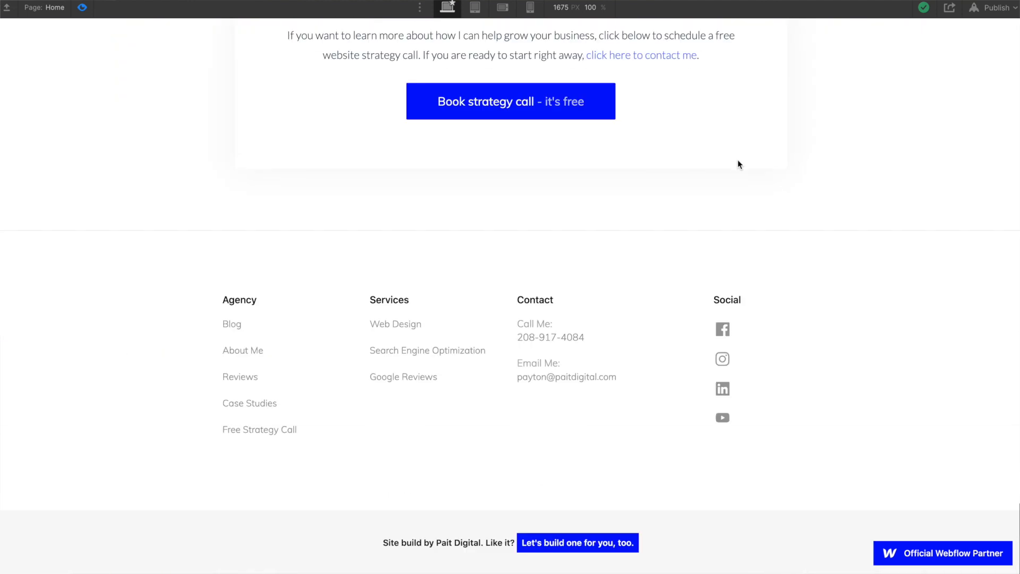
{"action": "mouse_move", "coordinate": [239, 376]}
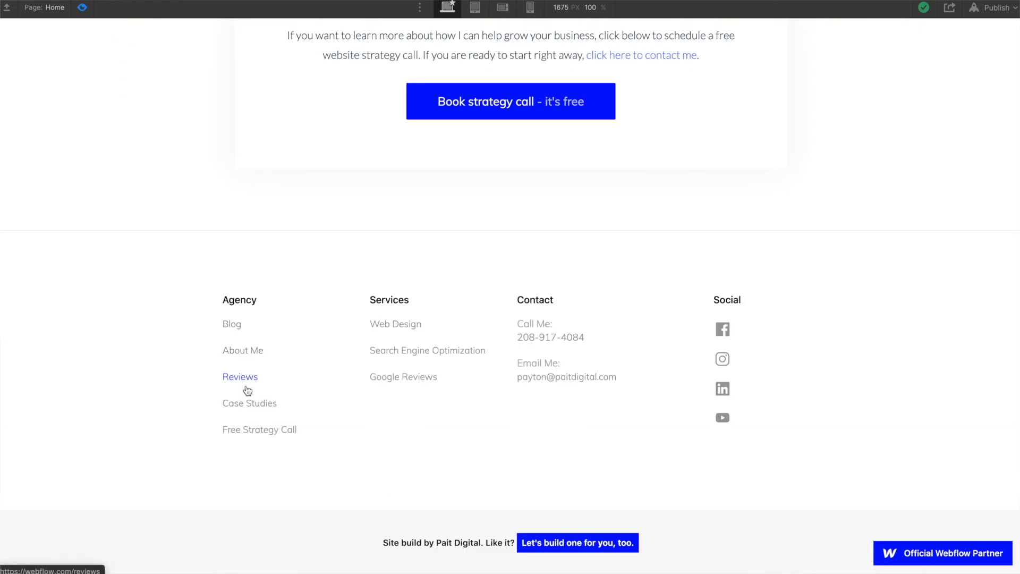
{"action": "mouse_move", "coordinate": [427, 350]}
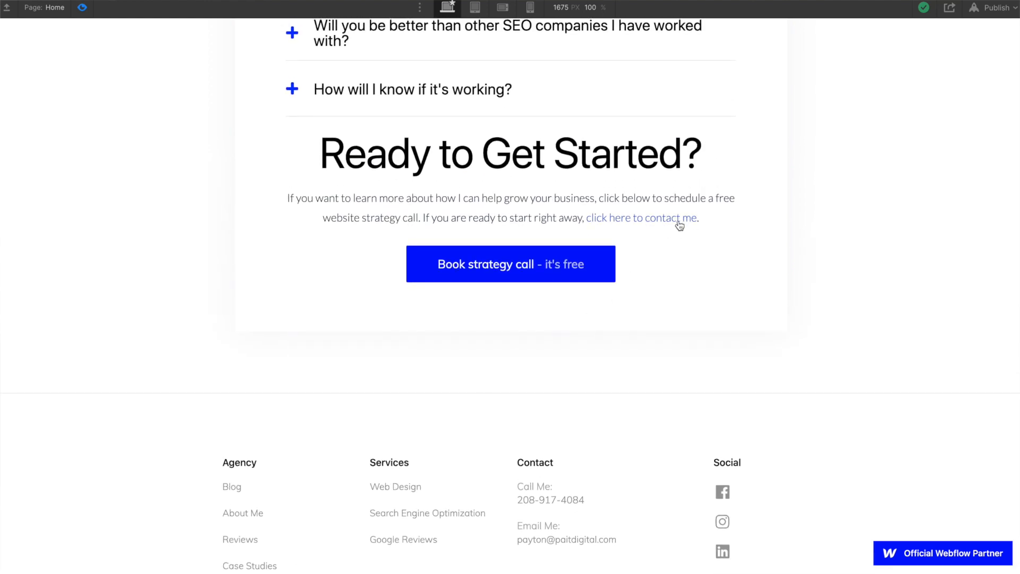
{"action": "mouse_move", "coordinate": [641, 217]}
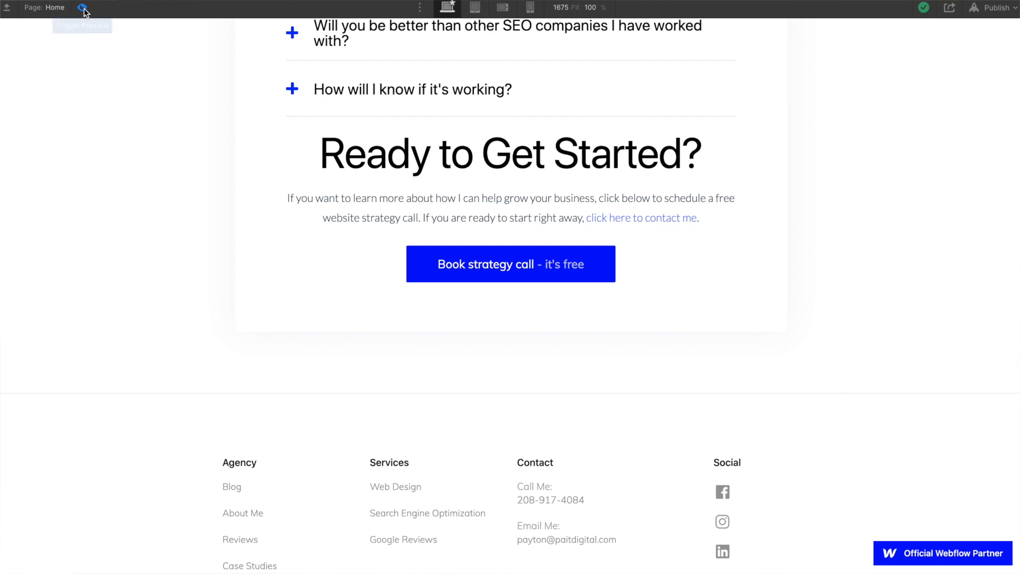
Step: Exit preview, open project settings and review the Hosting minification options
{"action": "left_click", "coordinate": [81, 8]}
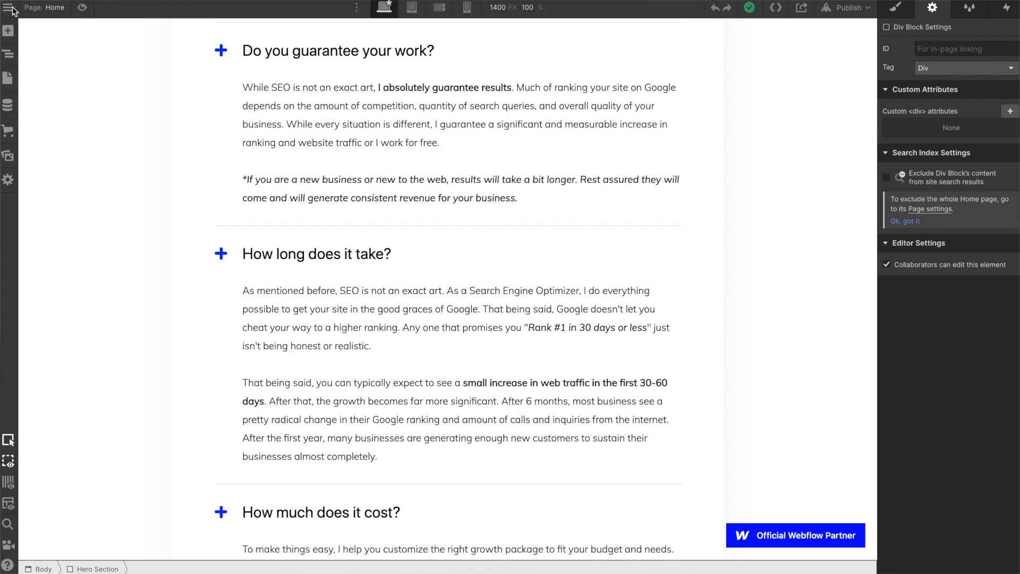
{"action": "left_click", "coordinate": [9, 8]}
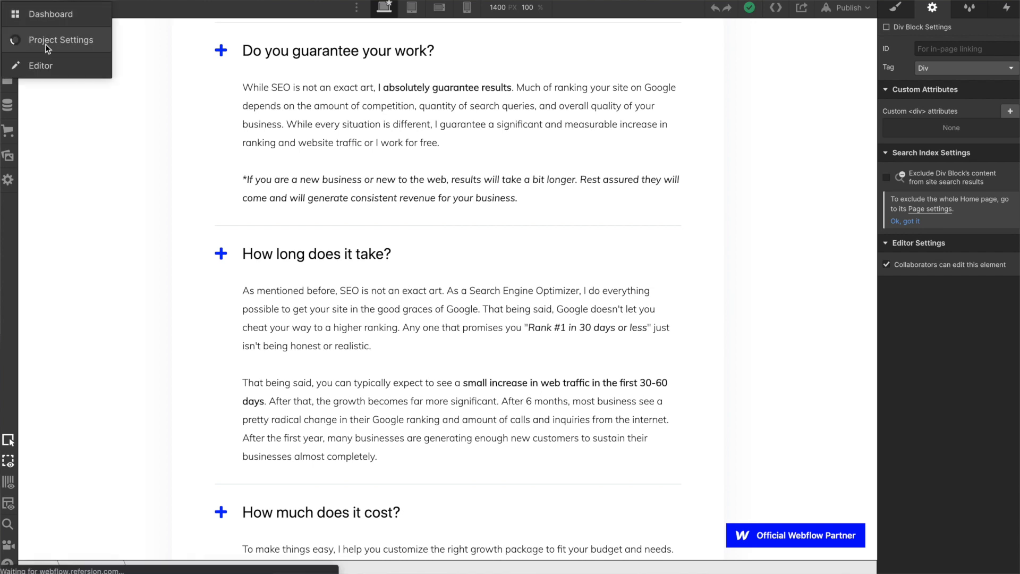
{"action": "left_click", "coordinate": [61, 40]}
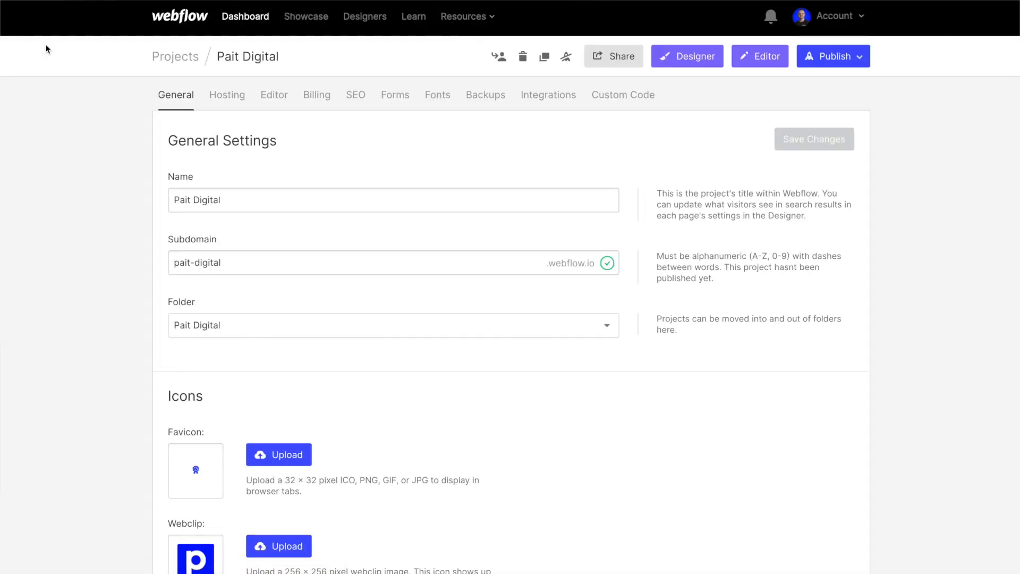
{"action": "mouse_move", "coordinate": [153, 229]}
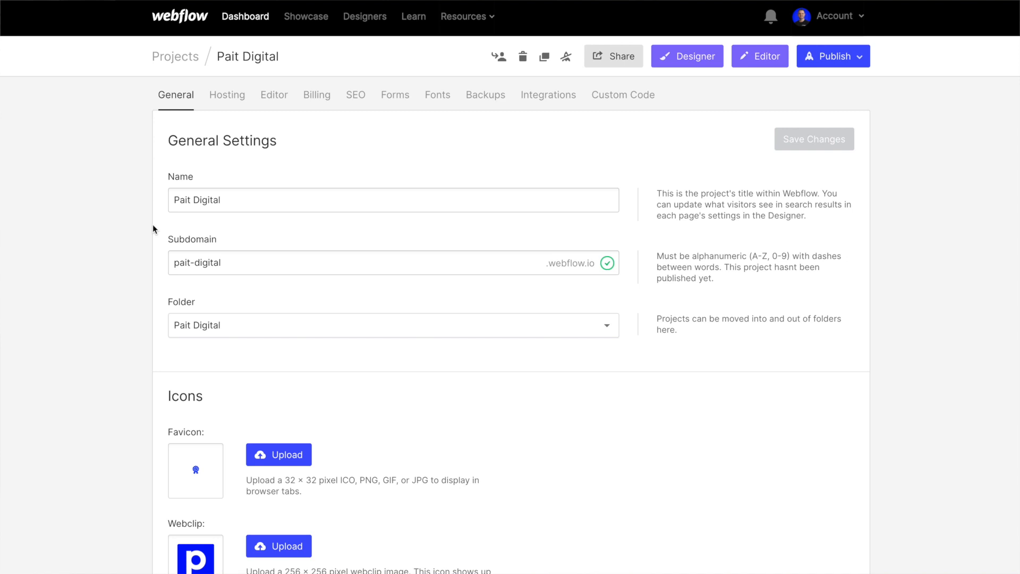
{"action": "left_click", "coordinate": [227, 95]}
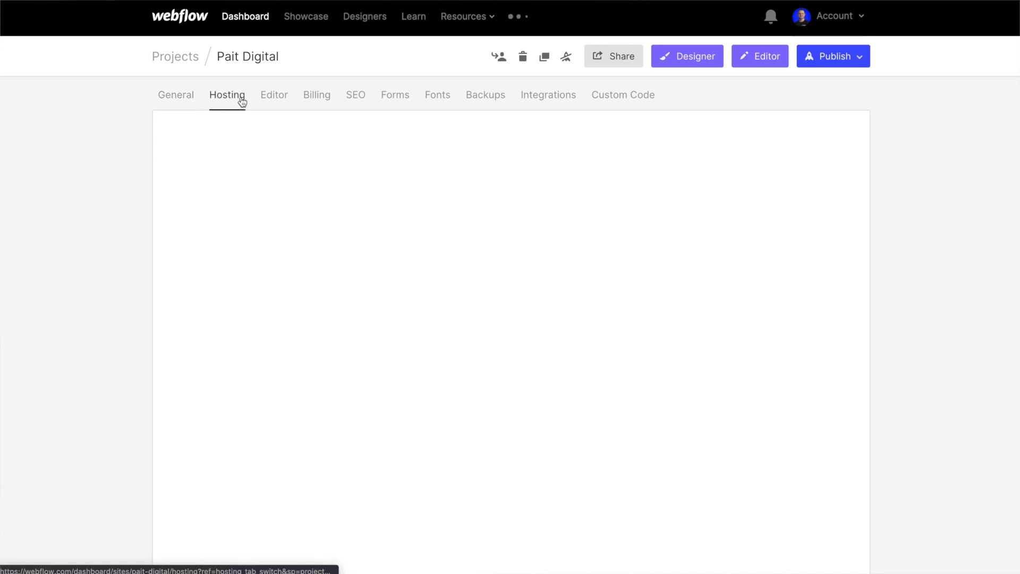
{"action": "left_click", "coordinate": [226, 94]}
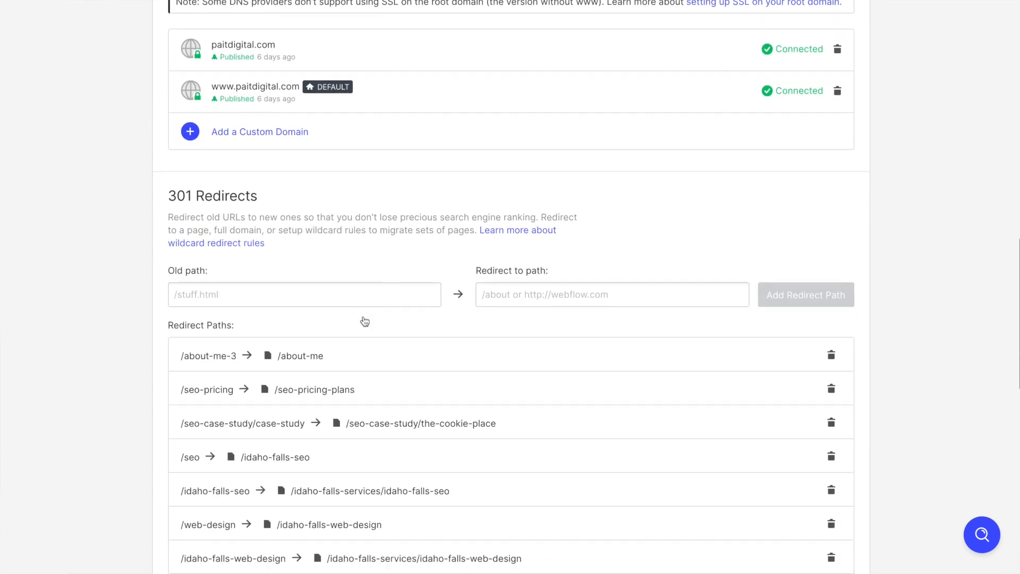
{"action": "scroll", "scroll_direction": "down", "scroll_amount": 3}
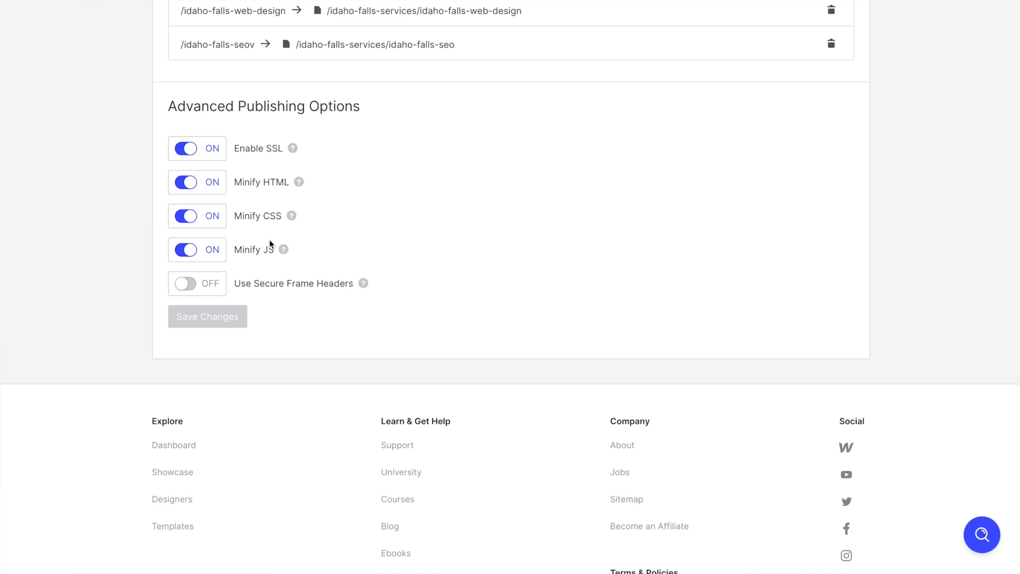
{"action": "mouse_move", "coordinate": [380, 261]}
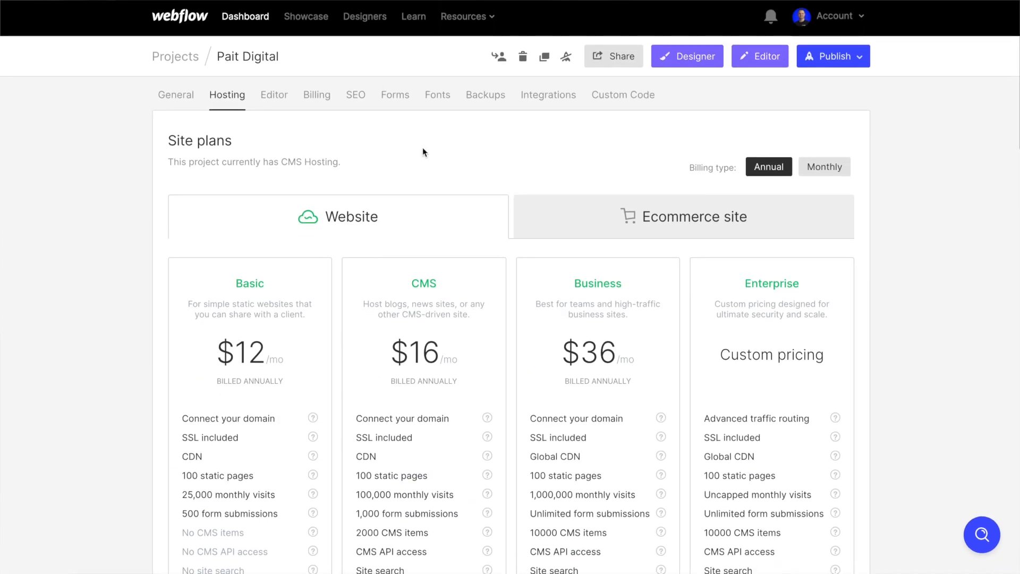
{"action": "left_click", "coordinate": [356, 95]}
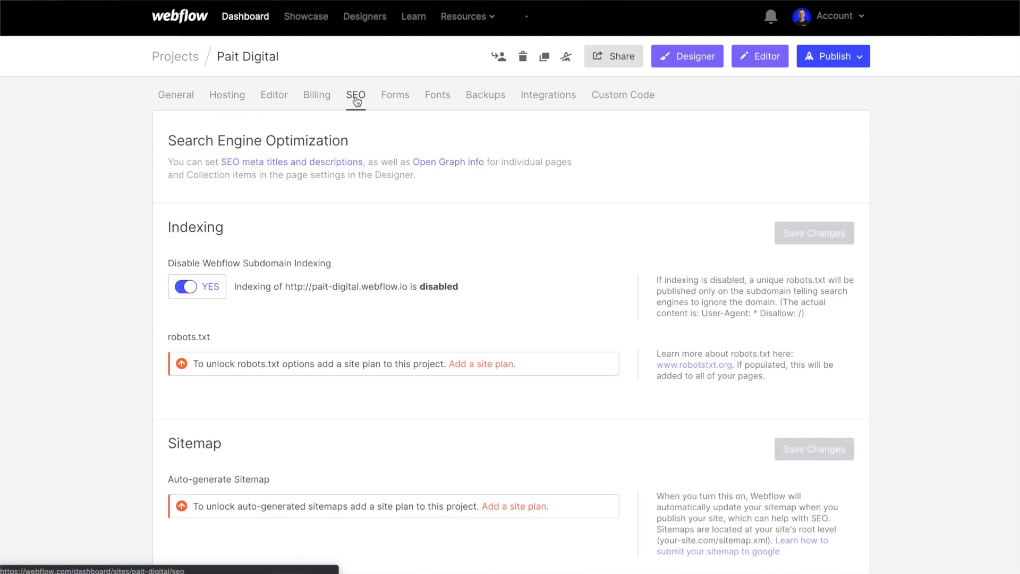
Step: Turn on Auto-generate Sitemap in Pait Digital's SEO settings
{"action": "scroll", "scroll_direction": "down", "scroll_amount": 3}
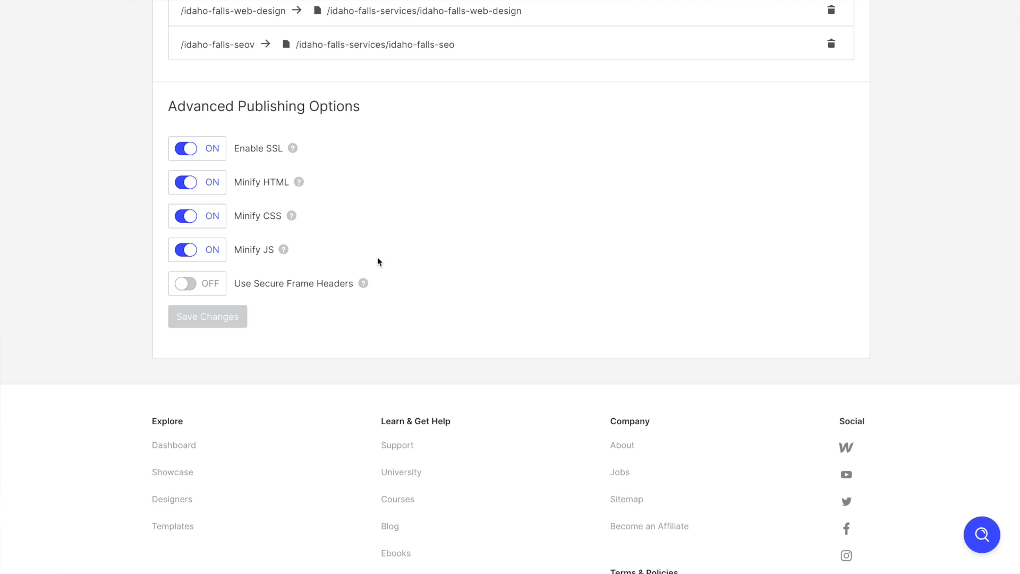
{"action": "left_click", "coordinate": [356, 95]}
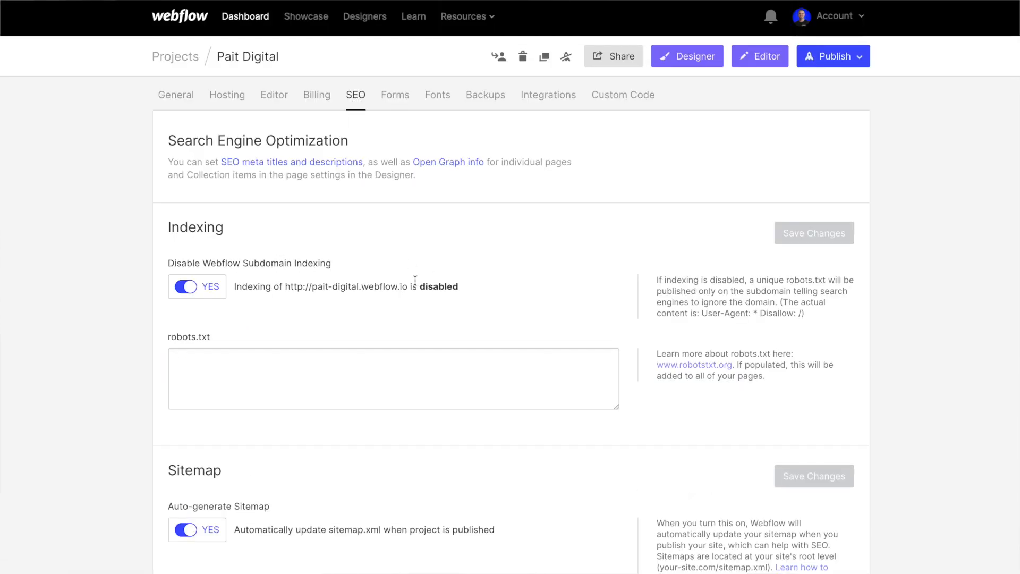
{"action": "scroll", "scroll_direction": "down", "scroll_amount": 3}
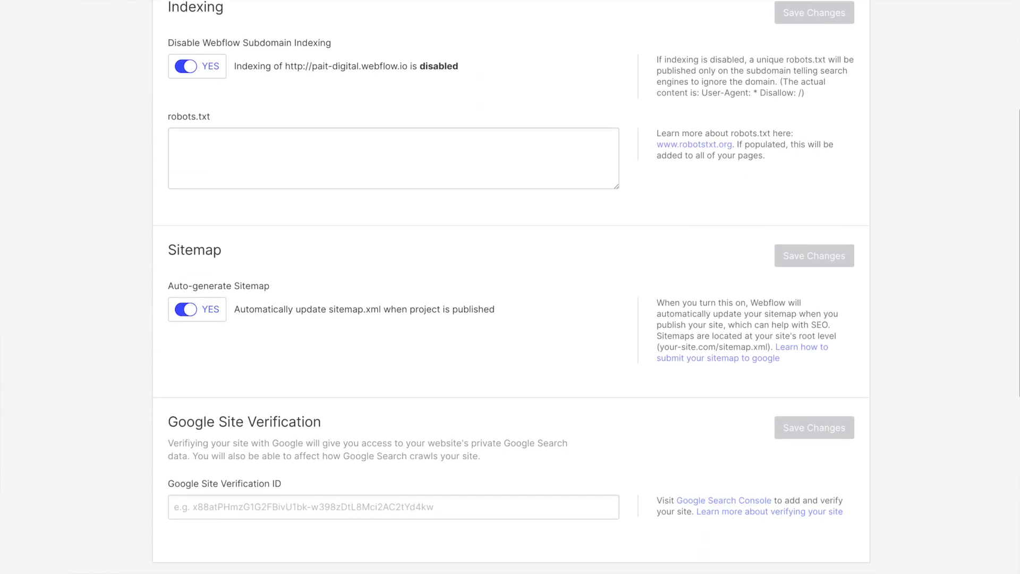
{"action": "mouse_move", "coordinate": [246, 297]}
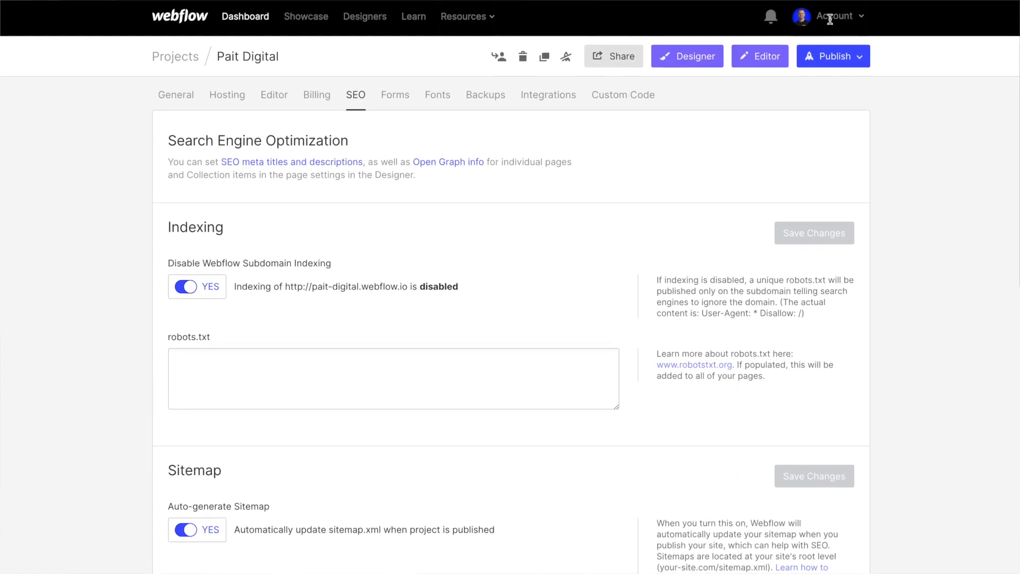
Step: Search Google for 'search c' and enter Search Console via Start now
{"action": "left_click", "coordinate": [833, 56]}
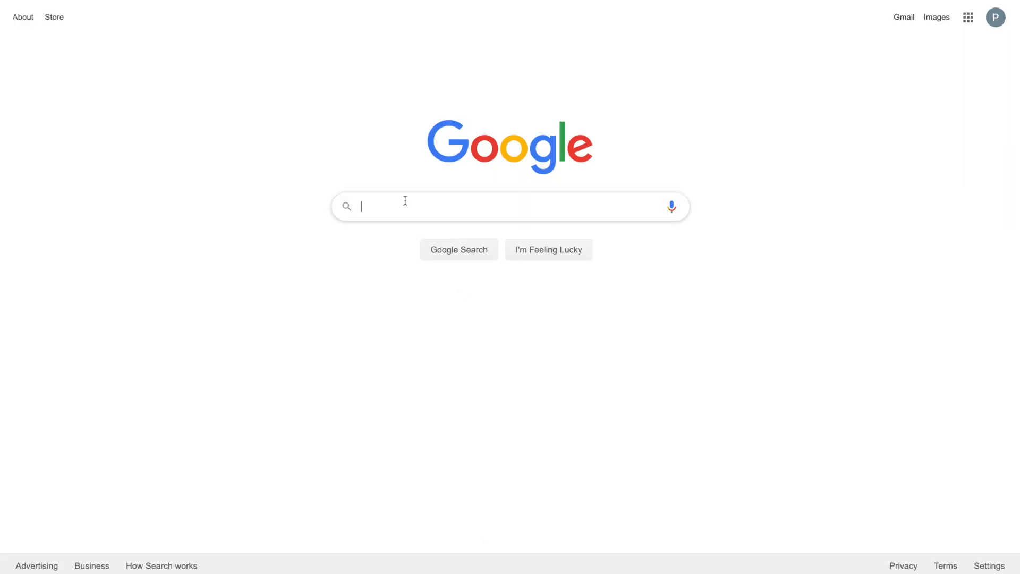
{"action": "type", "text": "search c"}
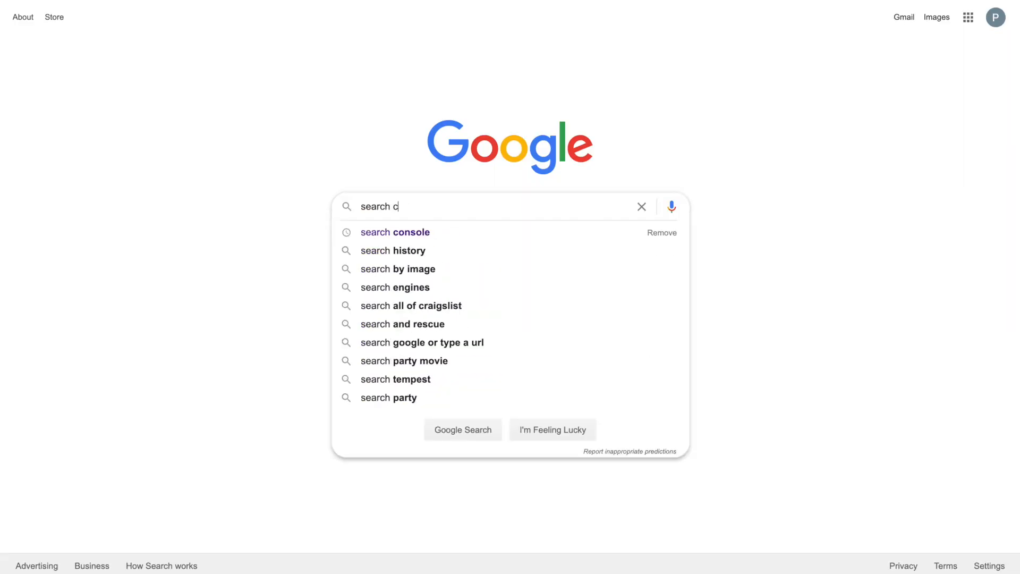
{"action": "left_click", "coordinate": [394, 232]}
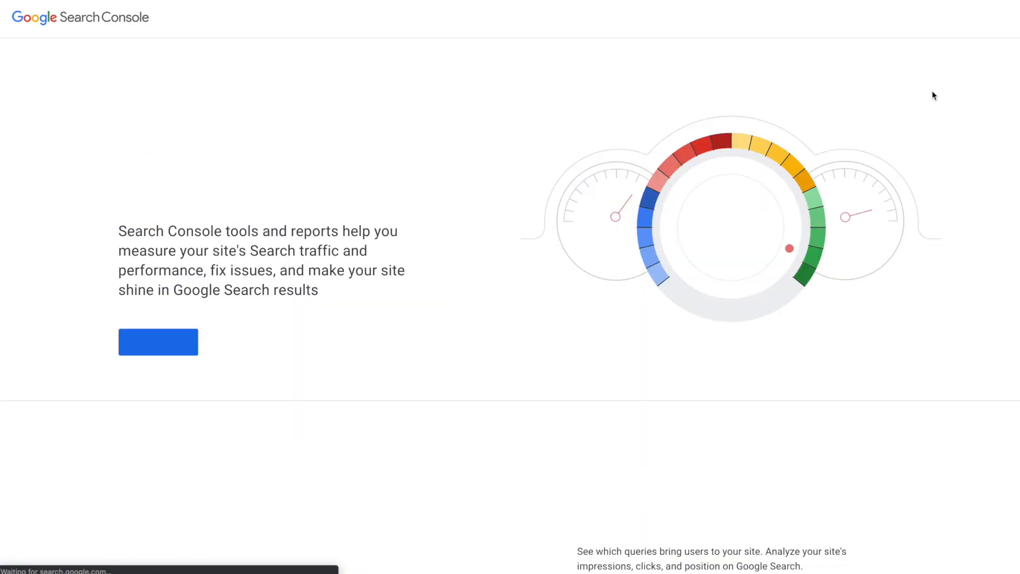
{"action": "left_click", "coordinate": [158, 341]}
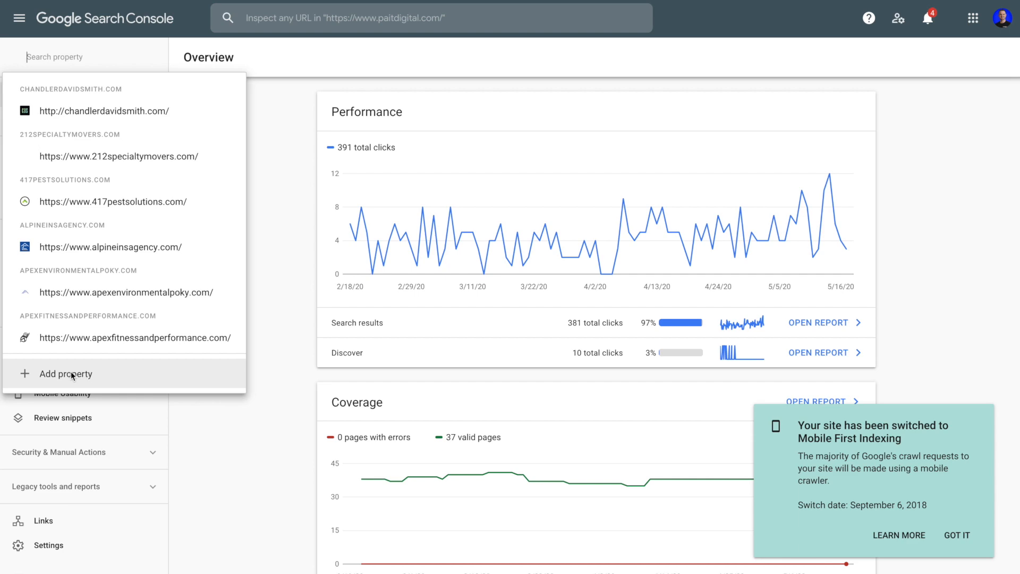
{"action": "left_click", "coordinate": [64, 373]}
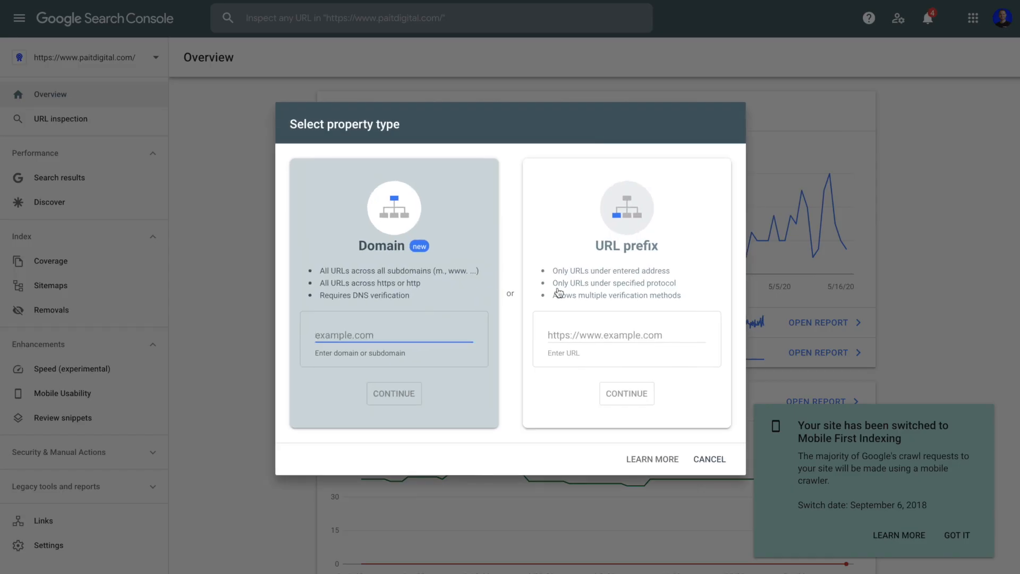
{"action": "type", "text": "https://www.walmart.com"}
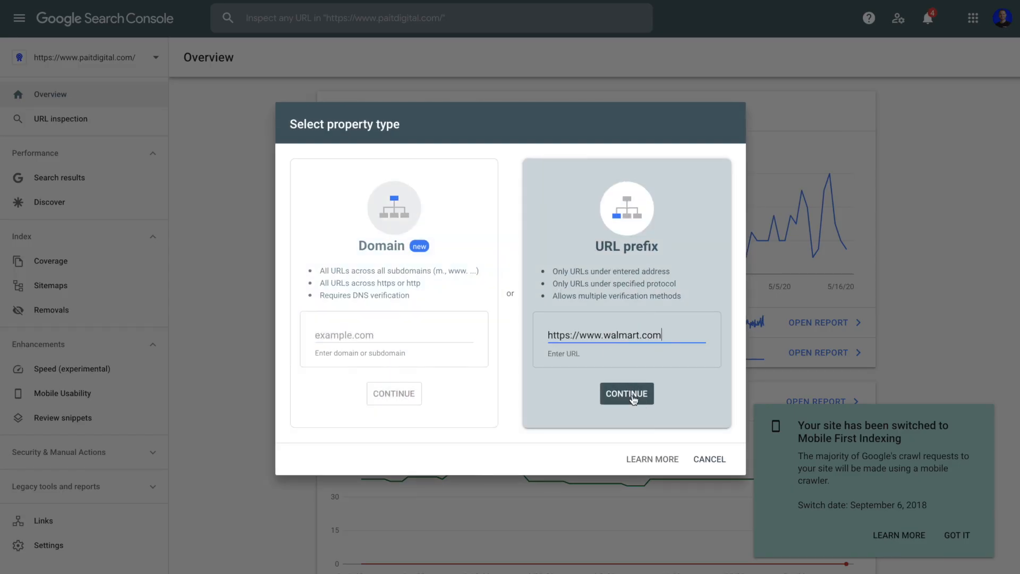
{"action": "left_click", "coordinate": [626, 394]}
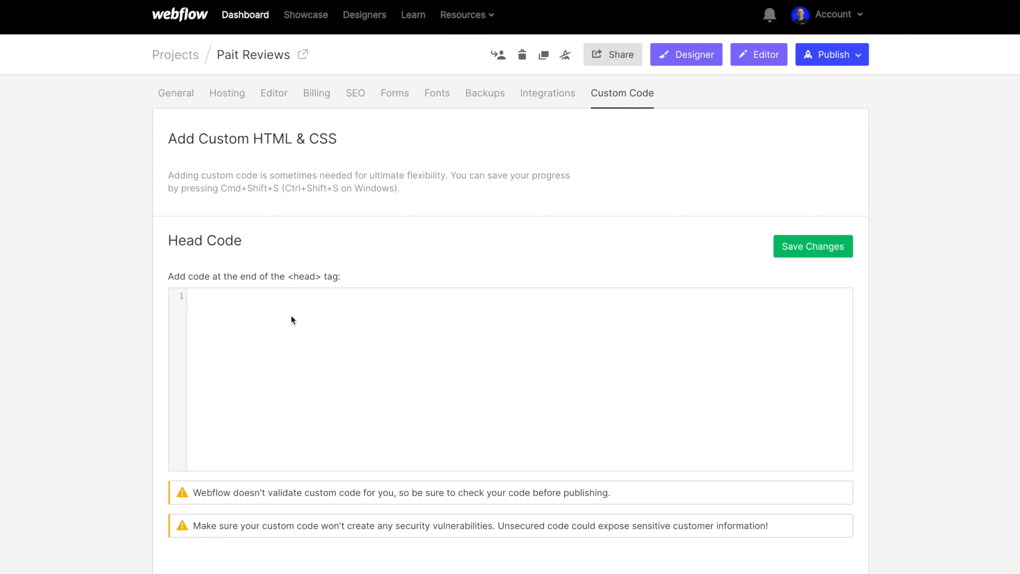
Step: Paste the google-site-verification meta tag into Pait Reviews' Head Code box
{"action": "type", "text": "<meta name=\"google-site-verification\" content=\"pc8qzcTxzTgPcxst5b2c6RgcQF7V5ZpXMh6iBdkWtXI\" />"}
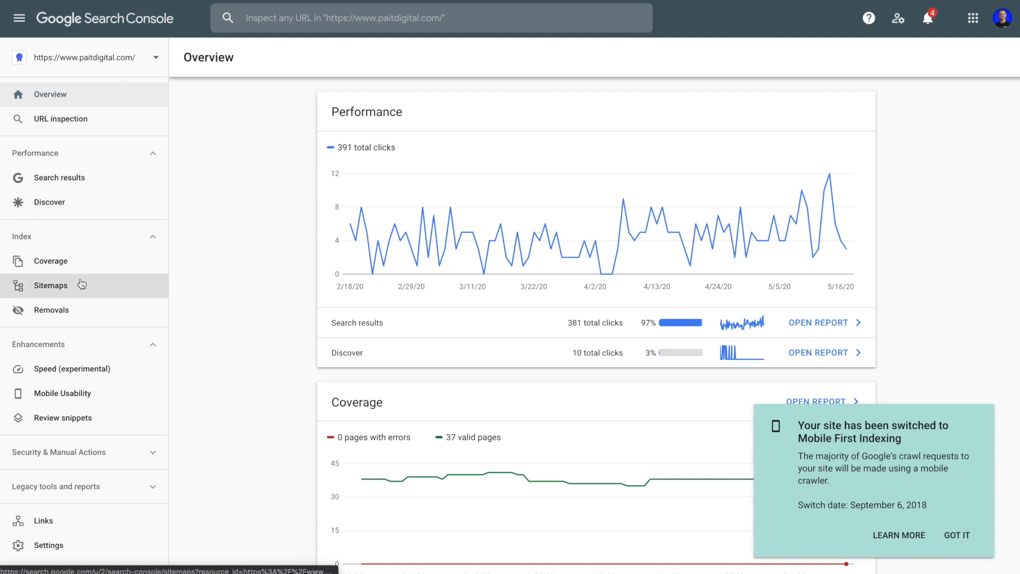
Step: Submit sitemap.xml in the Sitemaps report and dismiss the confirmation
{"action": "left_click", "coordinate": [50, 285]}
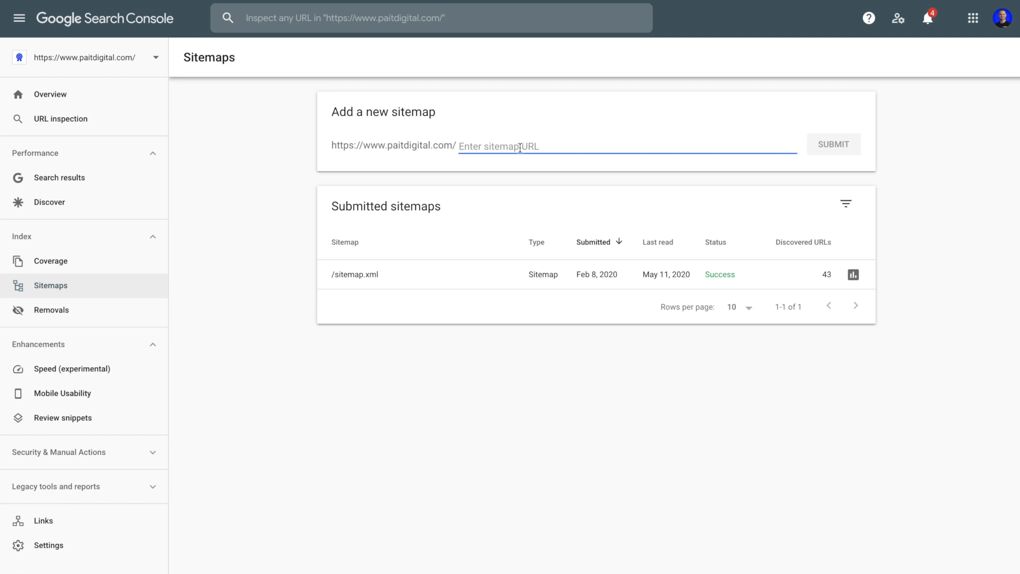
{"action": "type", "text": "sitemap"}
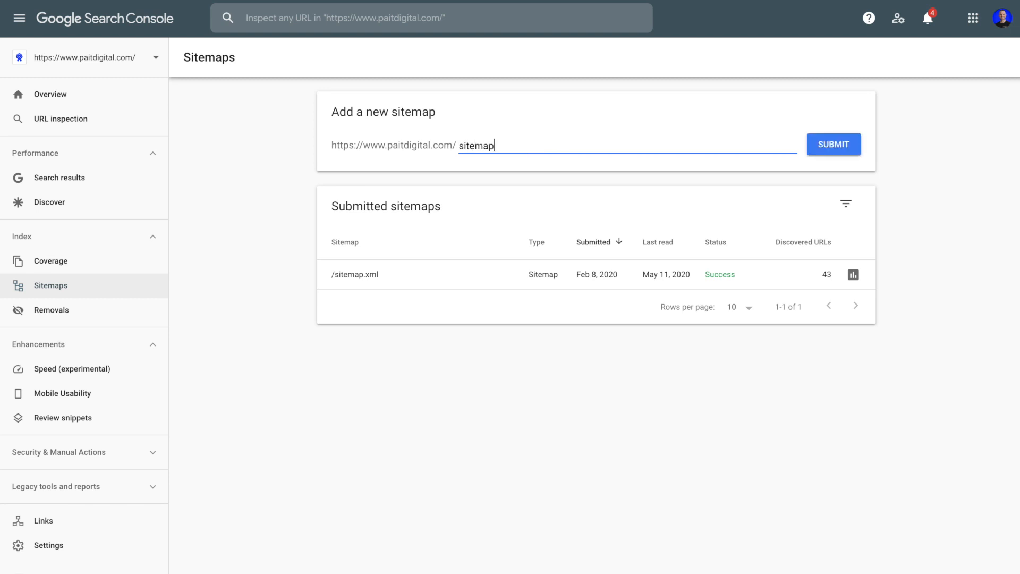
{"action": "type", "text": ".xm"}
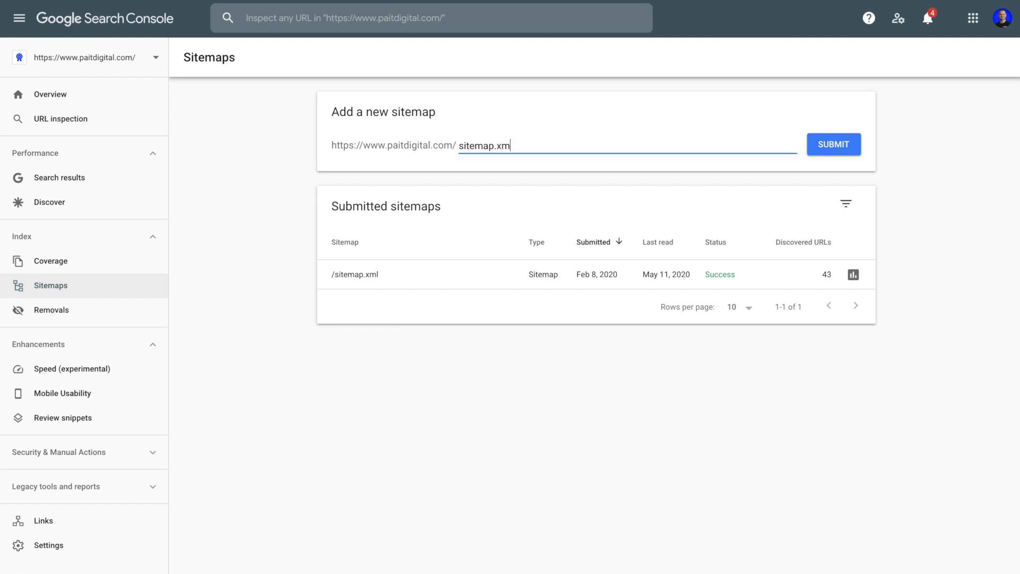
{"action": "type", "text": "l"}
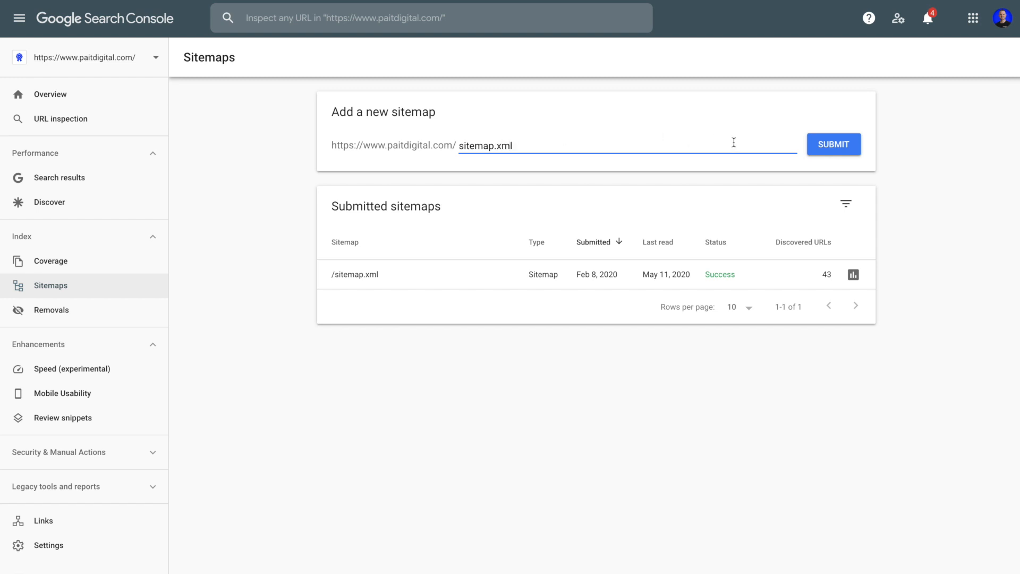
{"action": "left_click", "coordinate": [834, 144]}
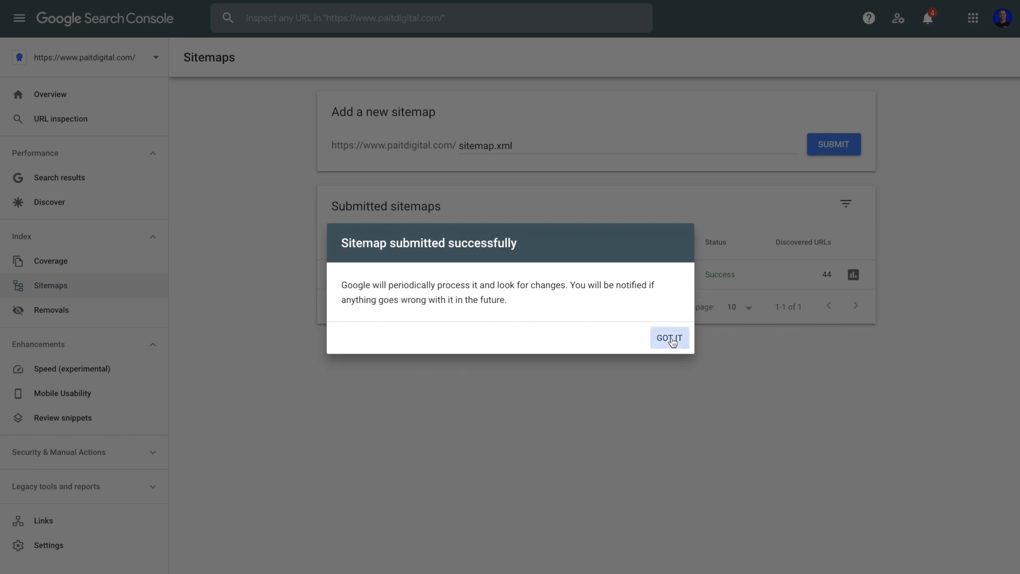
{"action": "left_click", "coordinate": [669, 338]}
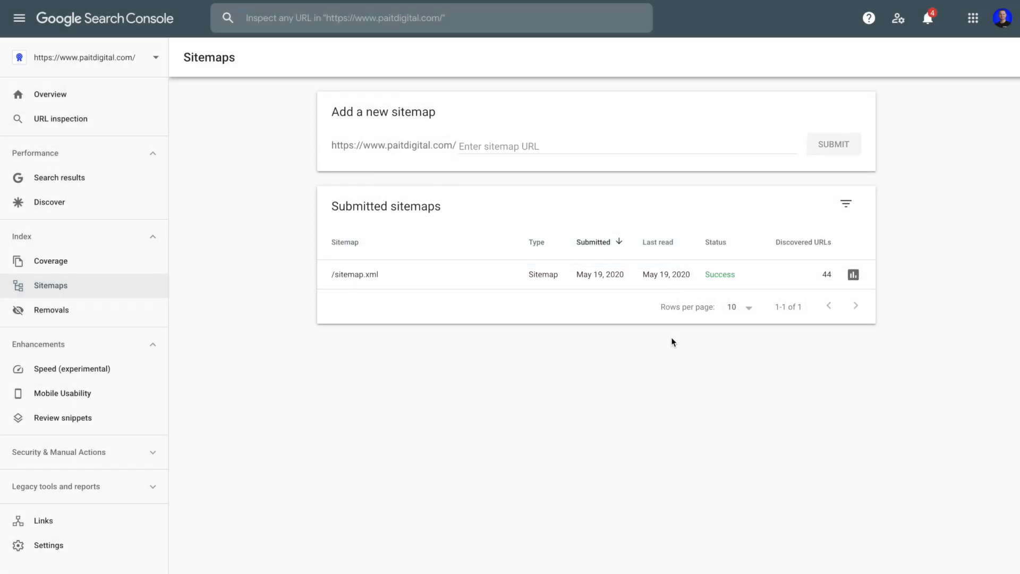